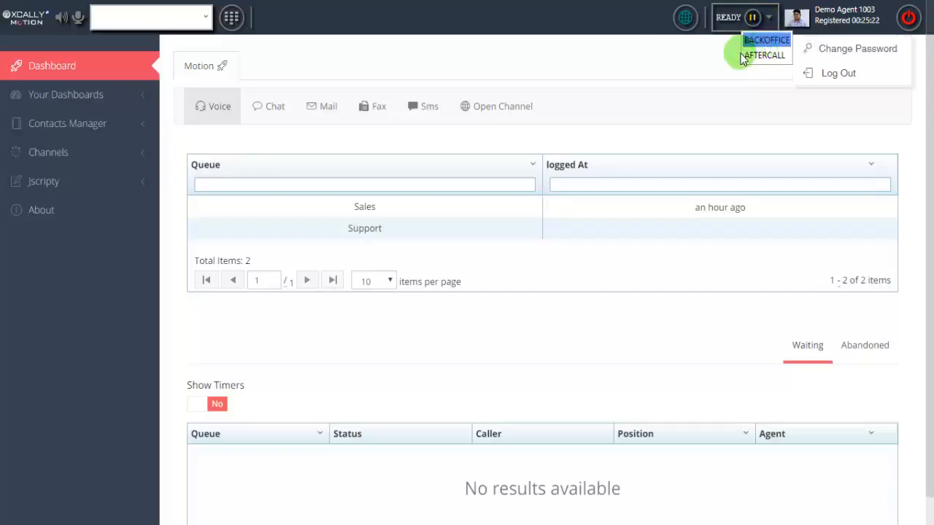
- Pause the agent for Backoffice, return to Ready, and expand the Channels list
left_click(766, 41)
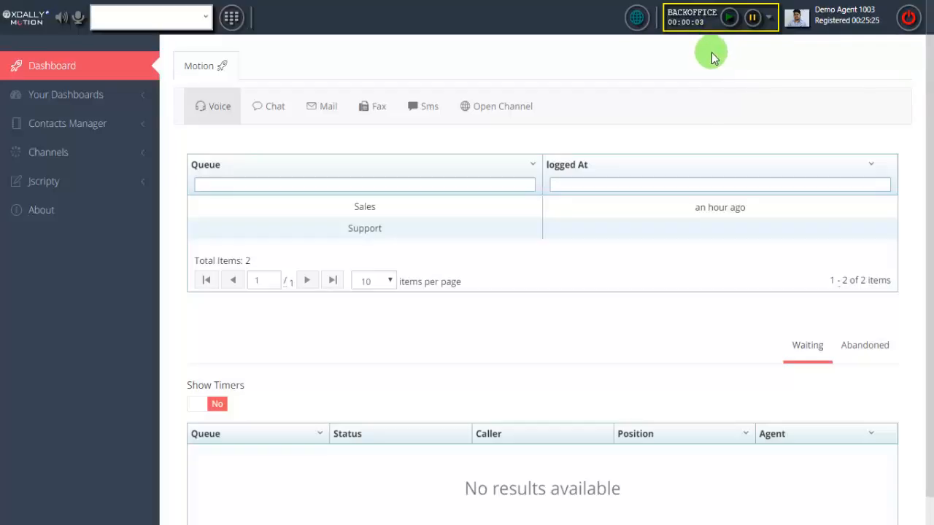
mouse_move(729, 17)
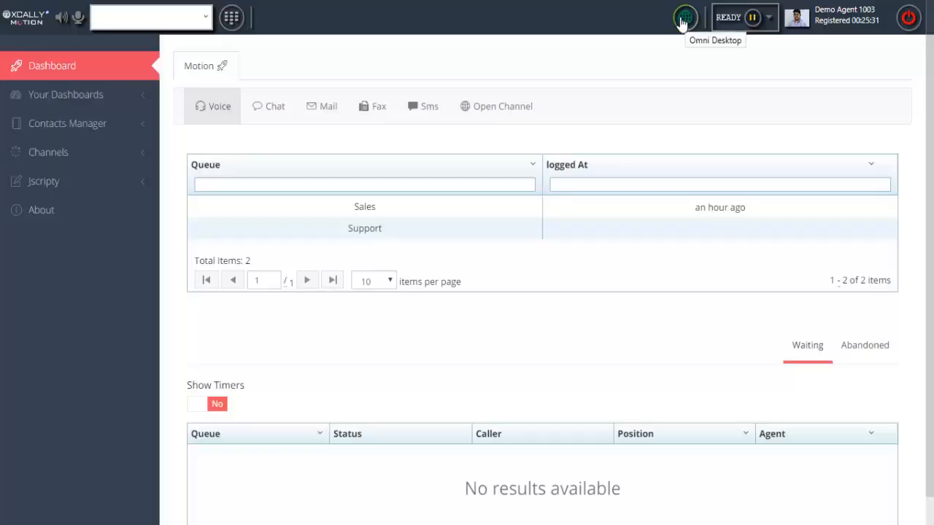
left_click(48, 152)
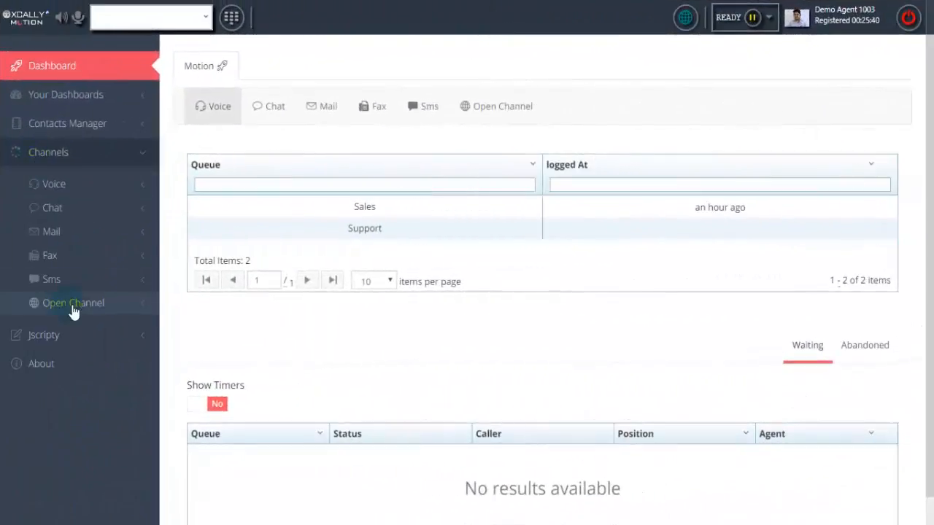
- Show the Open Channel inbox for the DVCOMFacebook account
left_click(73, 302)
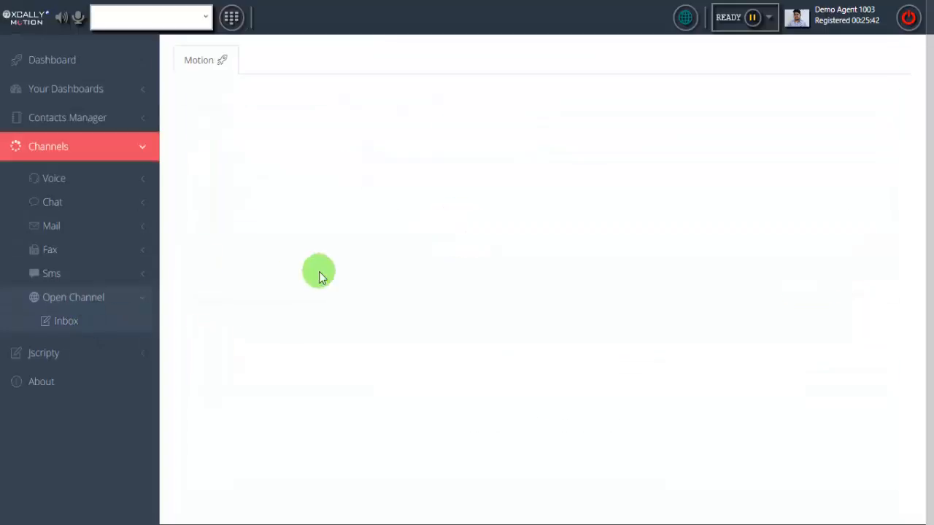
left_click(66, 321)
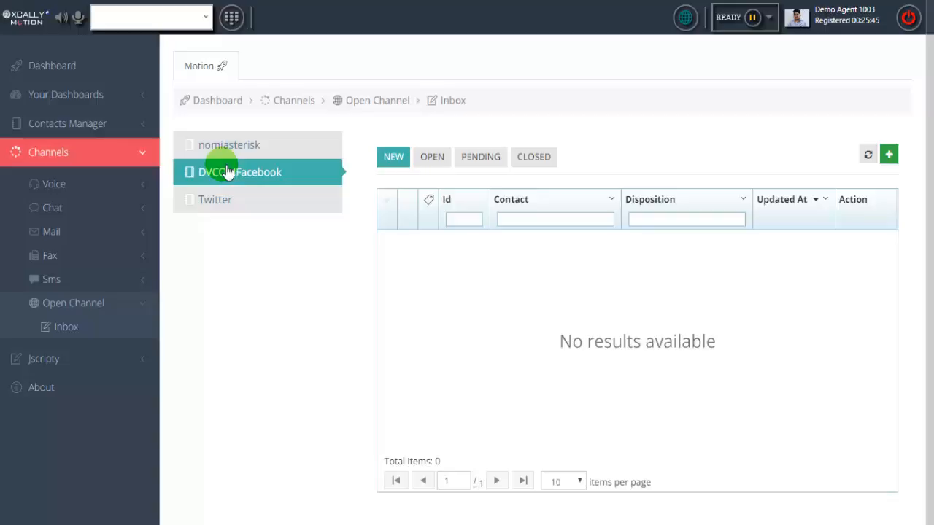
mouse_move(266, 175)
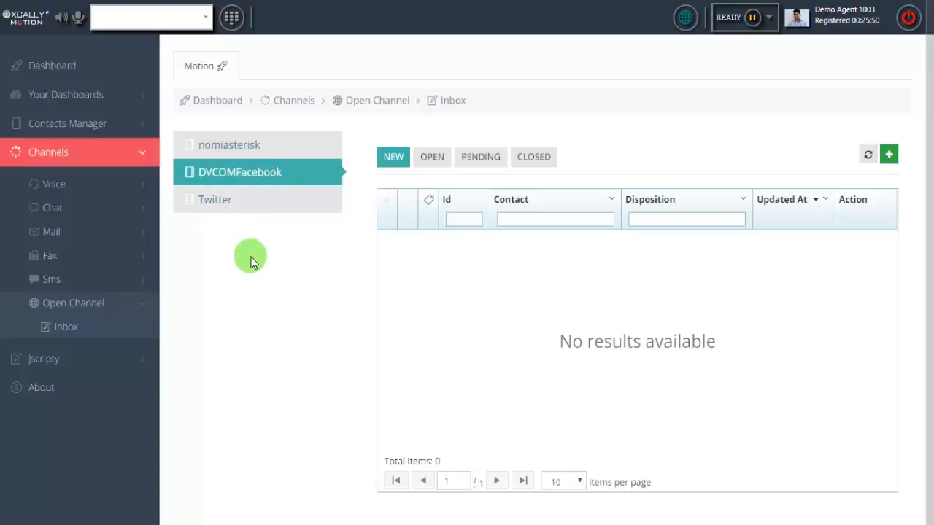
mouse_move(222, 41)
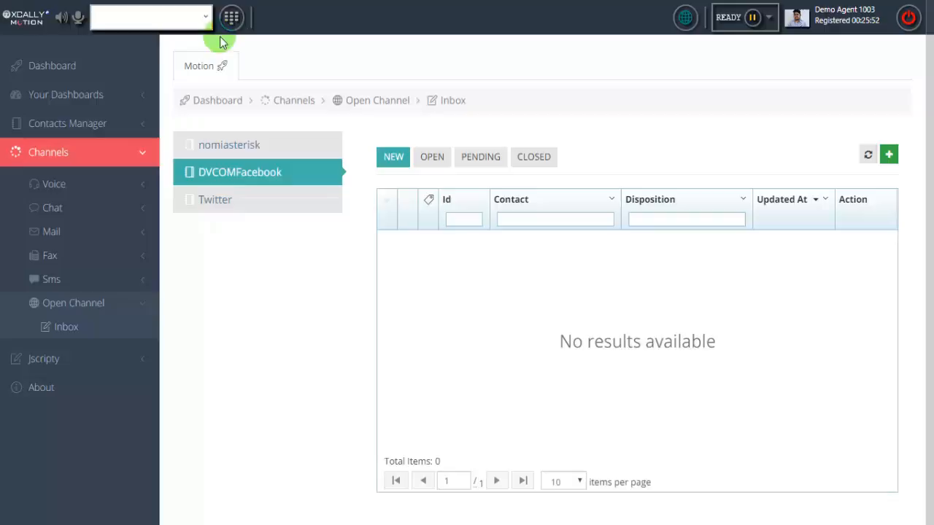
- Return to the dashboard as the incoming Support call arrives
left_click(231, 18)
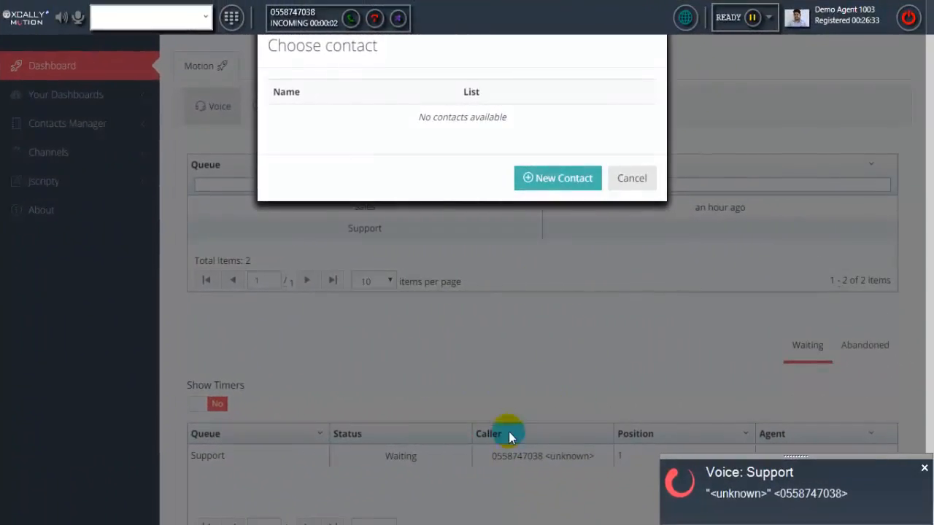
mouse_move(391, 205)
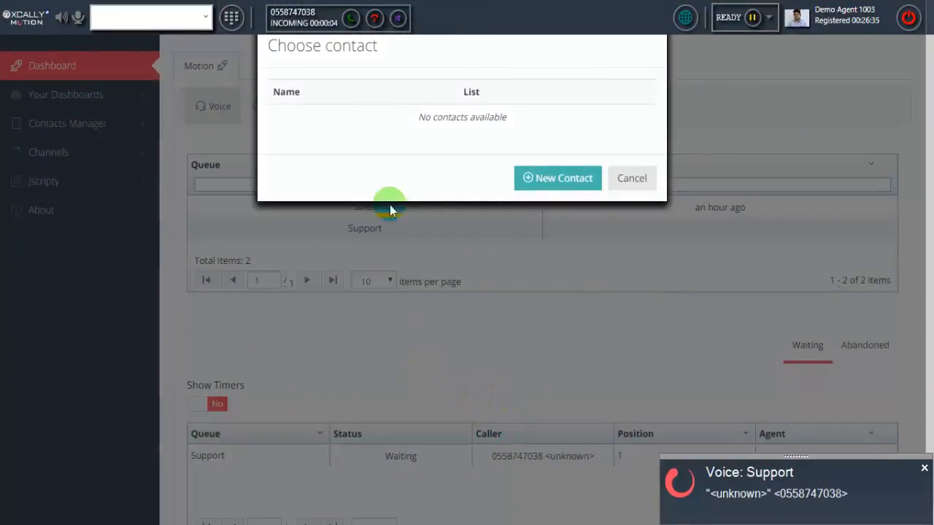
mouse_move(502, 130)
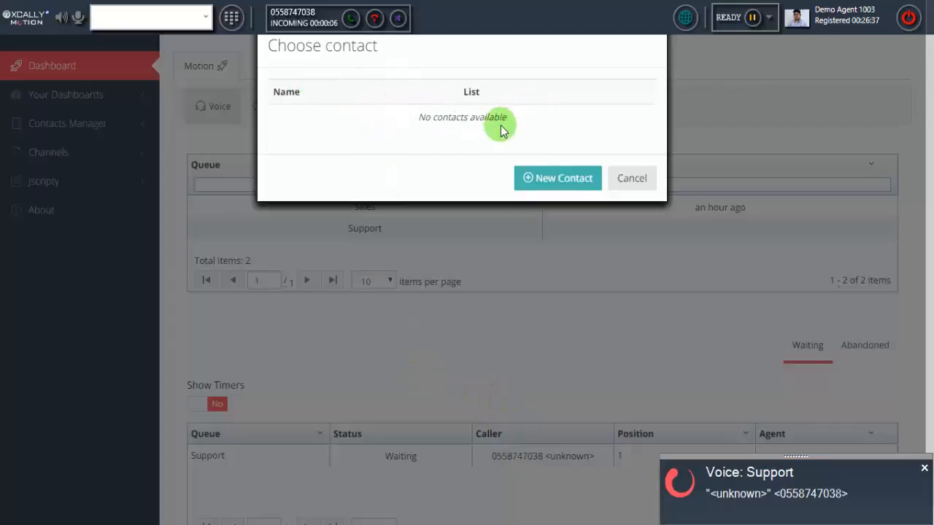
left_click(557, 178)
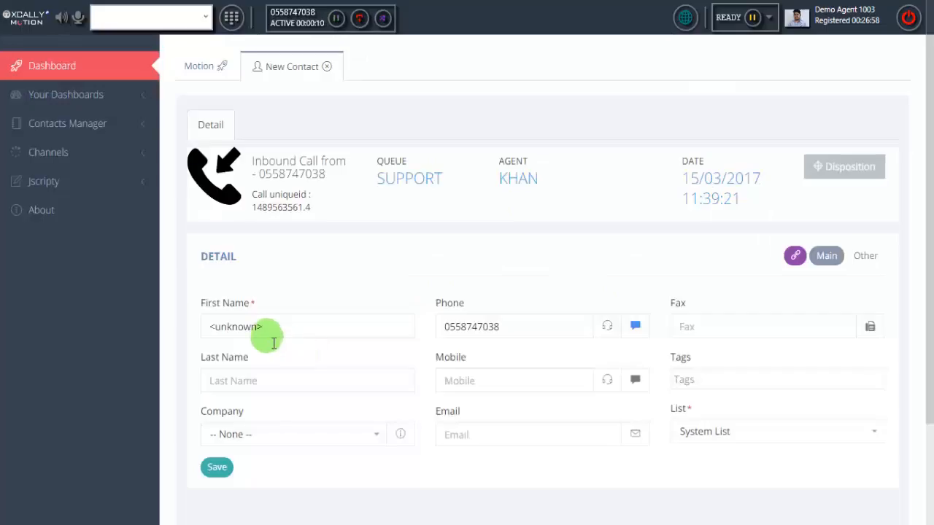
mouse_move(633, 204)
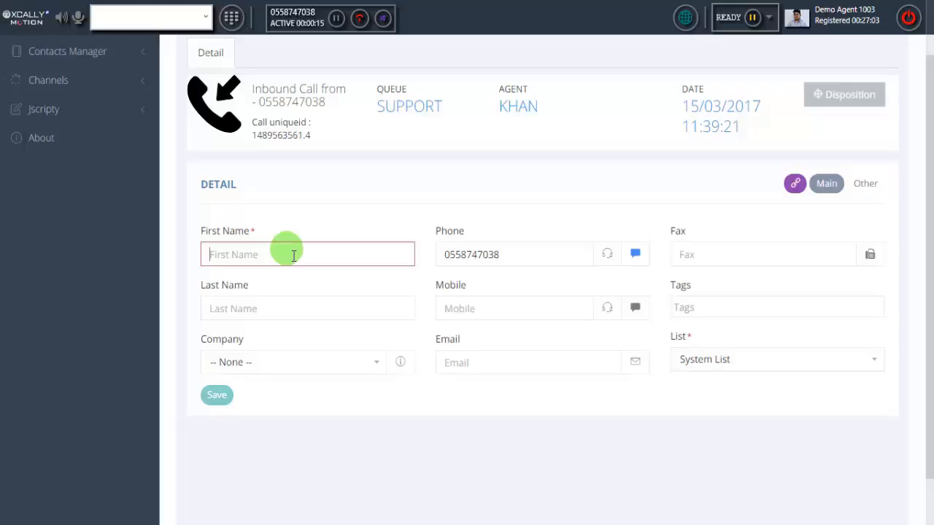
type("B")
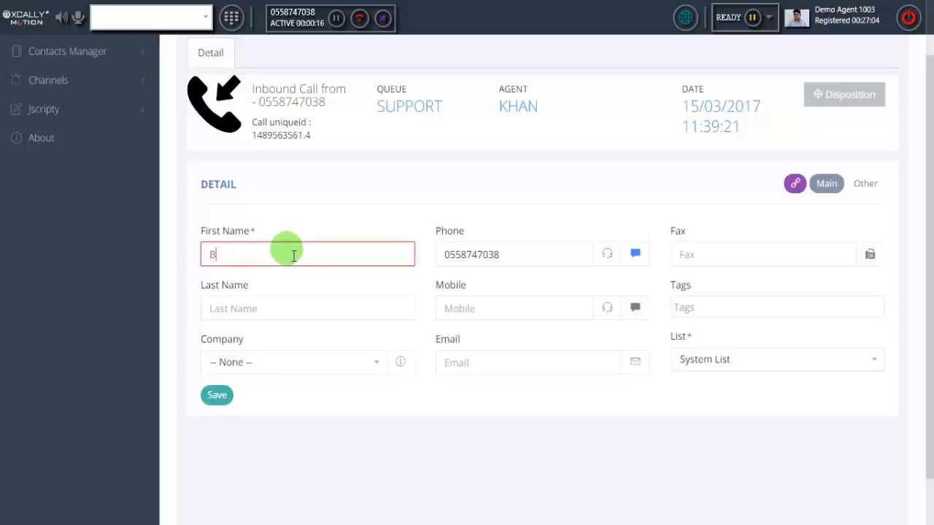
type("ob")
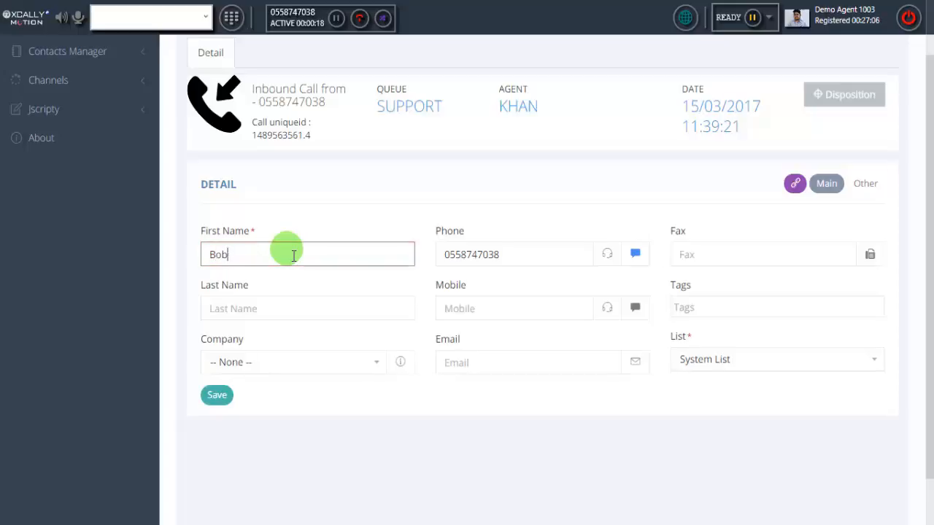
left_click(306, 307)
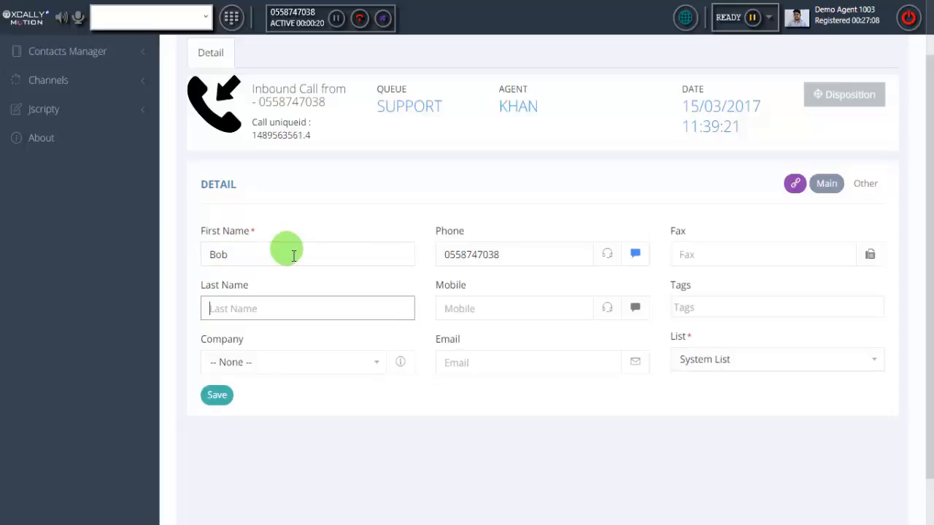
mouse_move(685, 306)
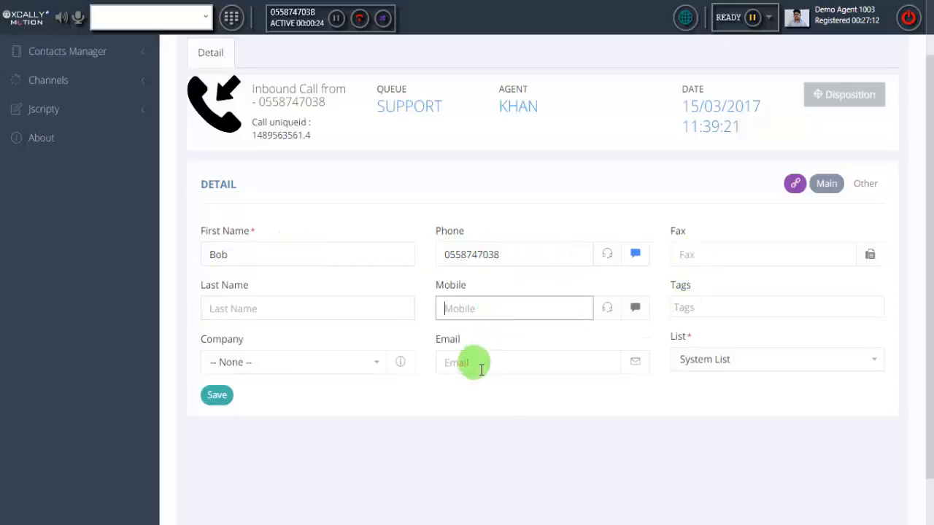
left_click(292, 362)
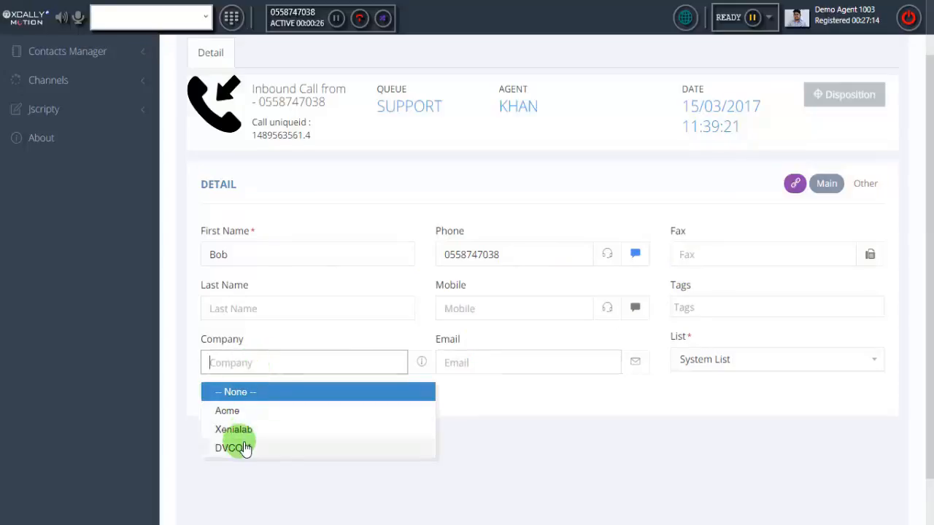
left_click(235, 391)
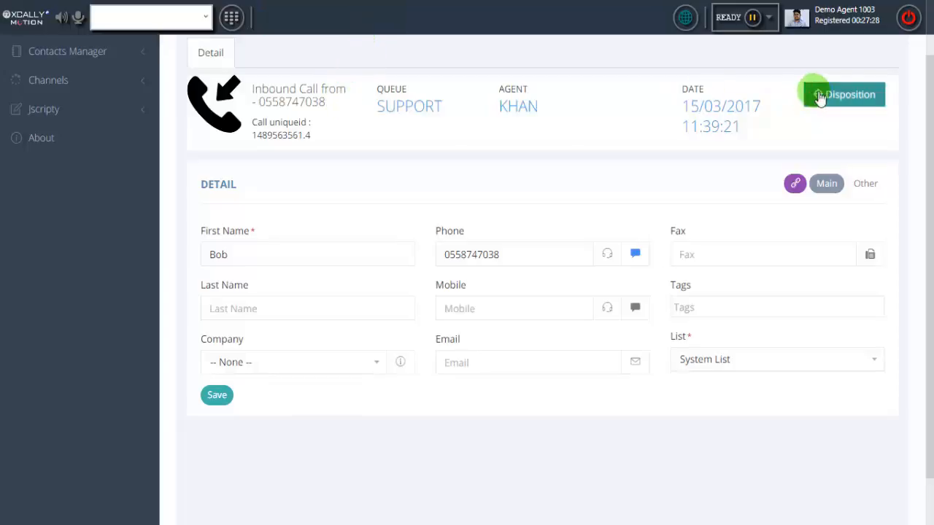
left_click(843, 93)
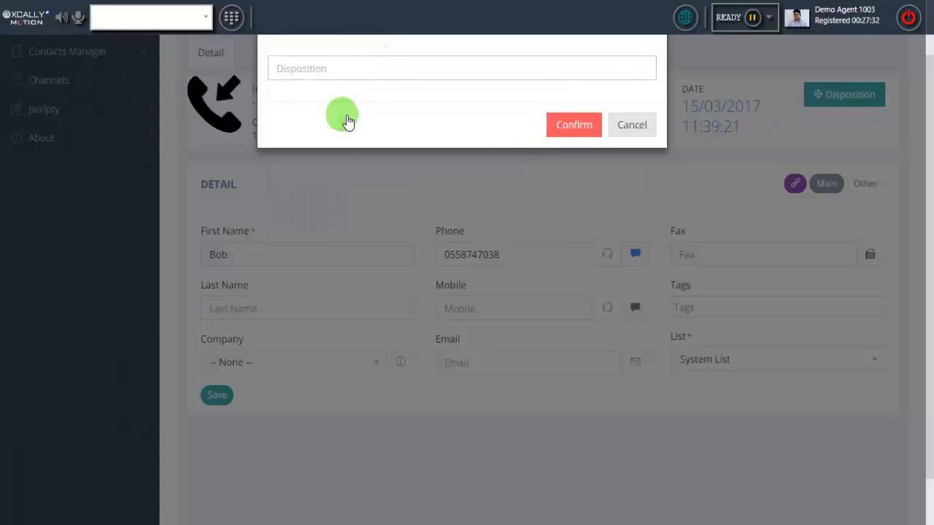
left_click(630, 124)
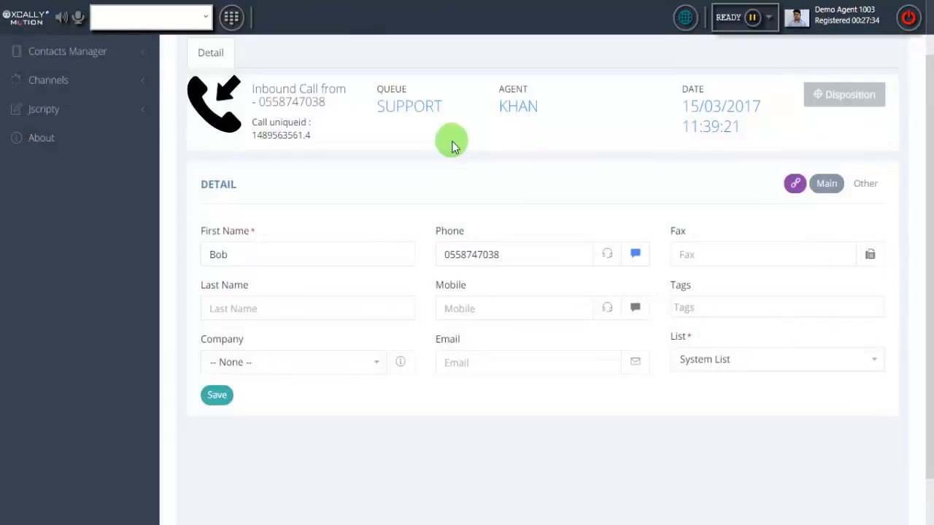
left_click(216, 394)
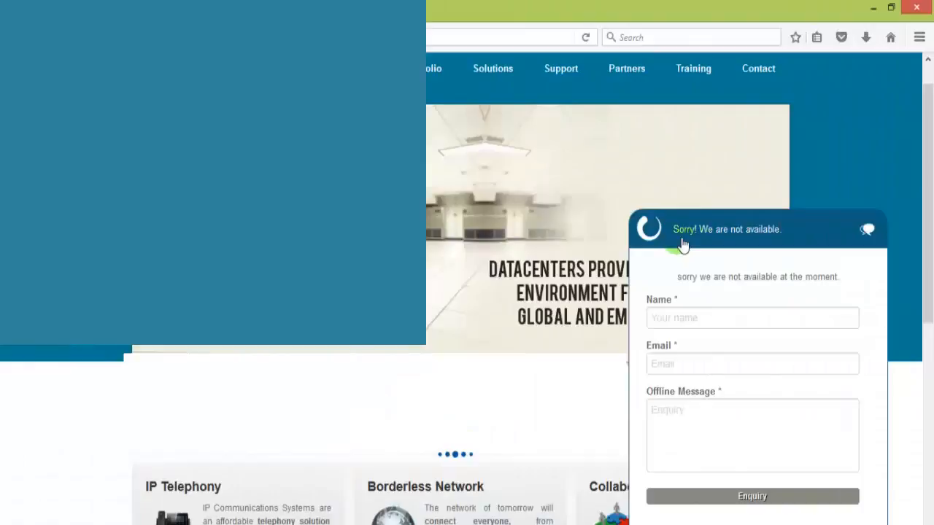
mouse_move(787, 243)
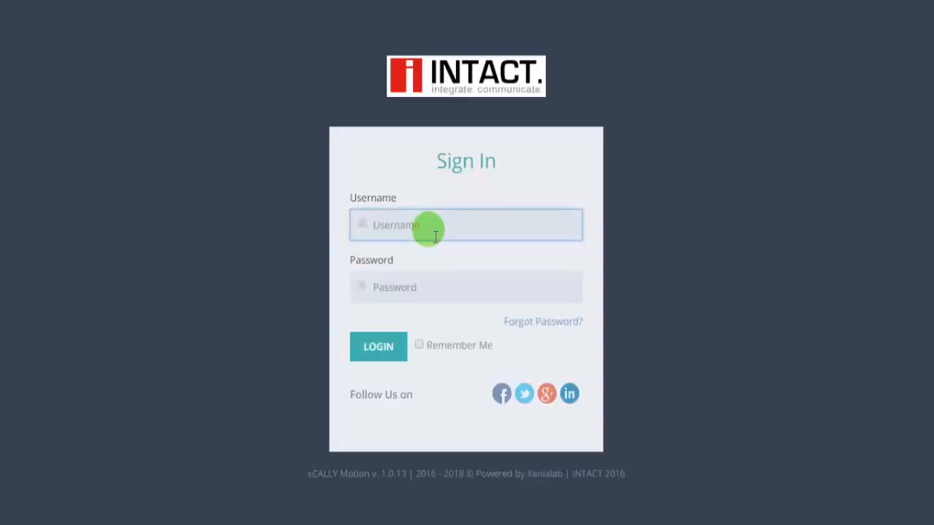
- Sign in to the agent dashboard as user khan
type("khan")
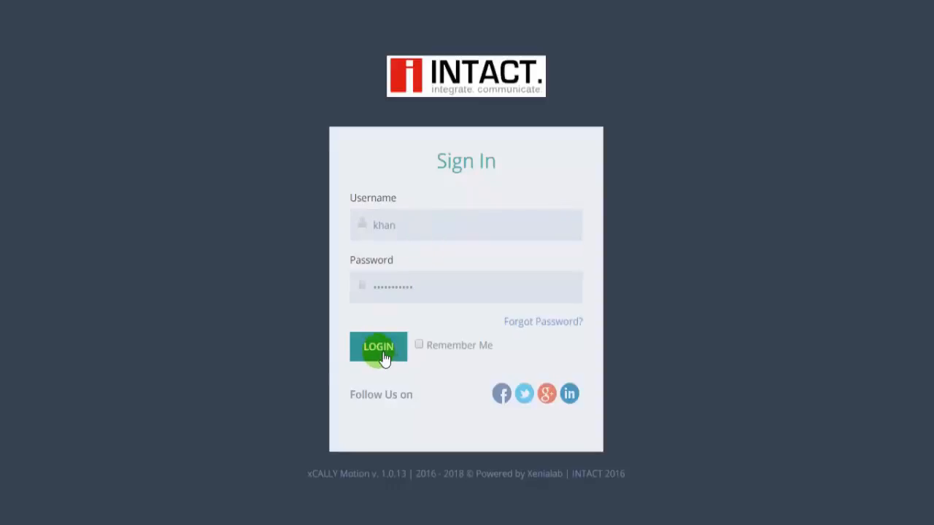
left_click(378, 347)
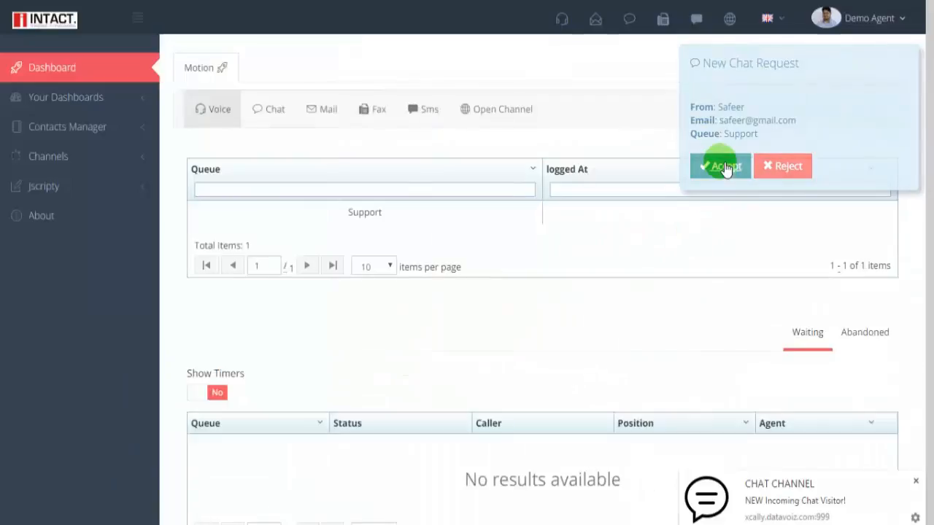
- Accept Safeer's Support chat request and greet him with 'Hello Sir'
left_click(719, 167)
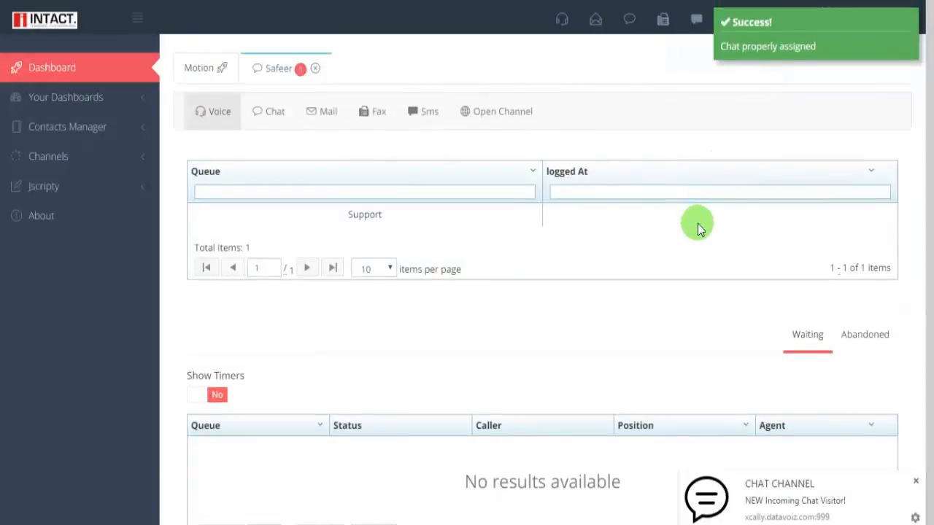
left_click(277, 69)
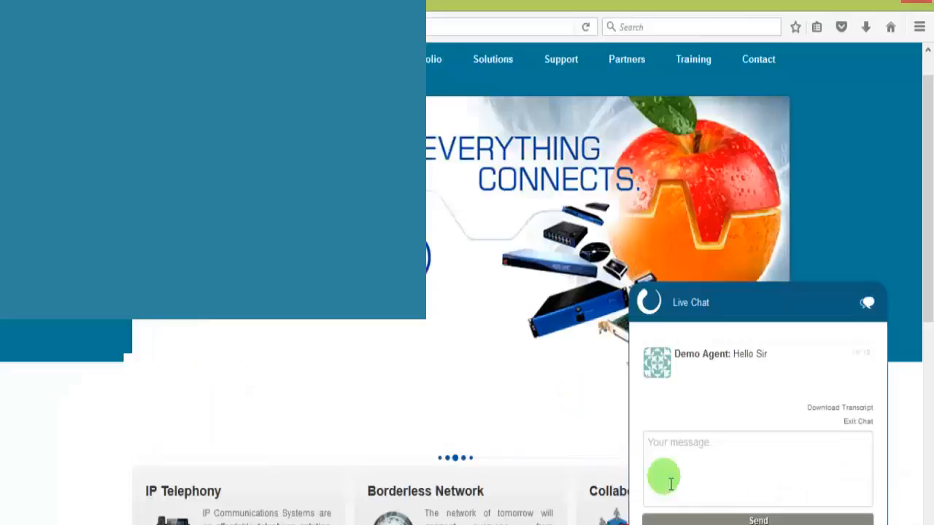
- Send the visitor message 'hi I am looking for product x' in the live chat
left_click(755, 469)
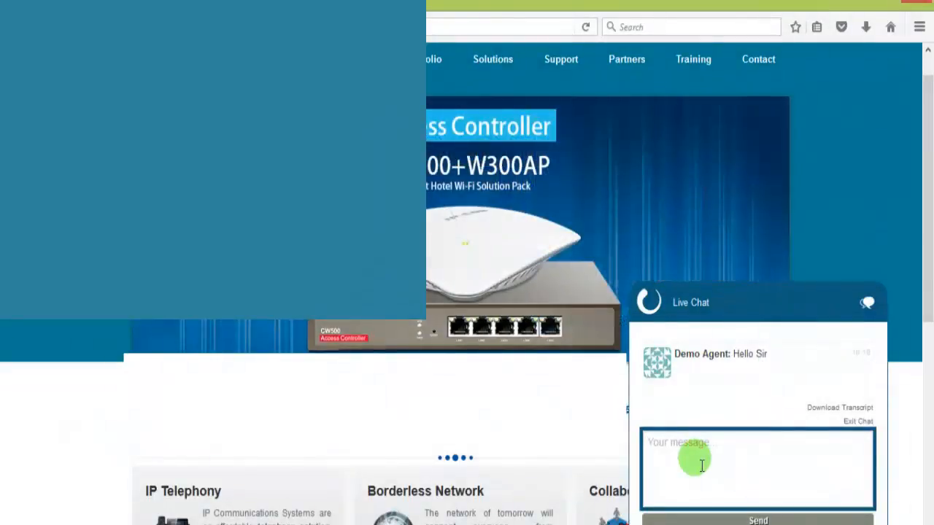
type("hi I am looking for product x")
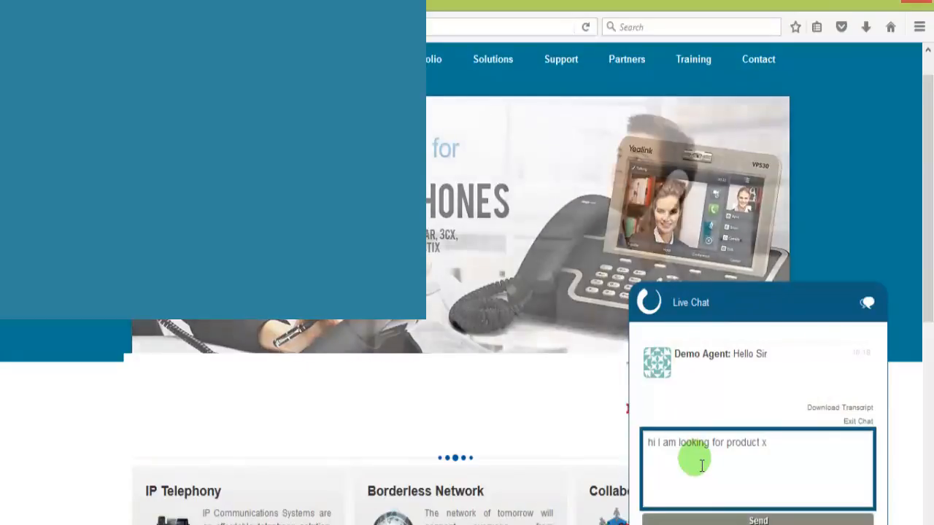
left_click(758, 519)
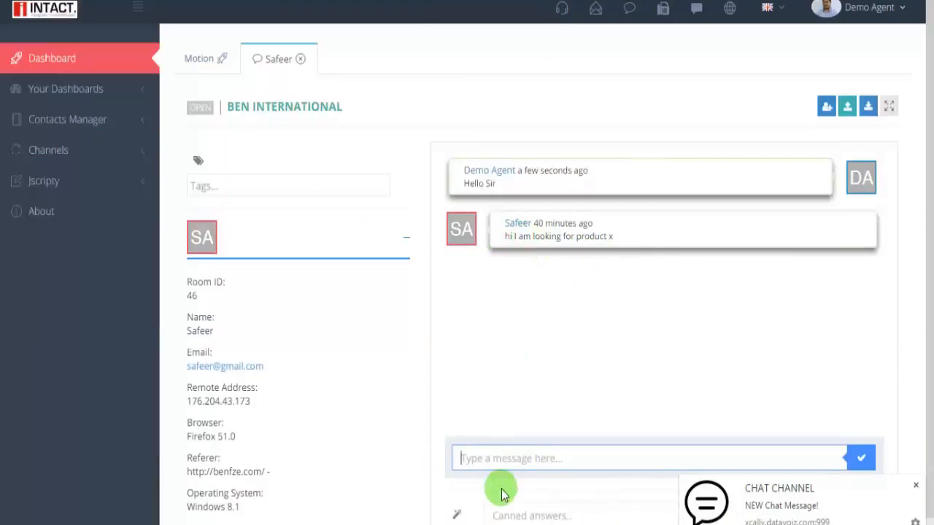
- Reply 'yes we do have' and 'let me show you' to the visitor
type("ye")
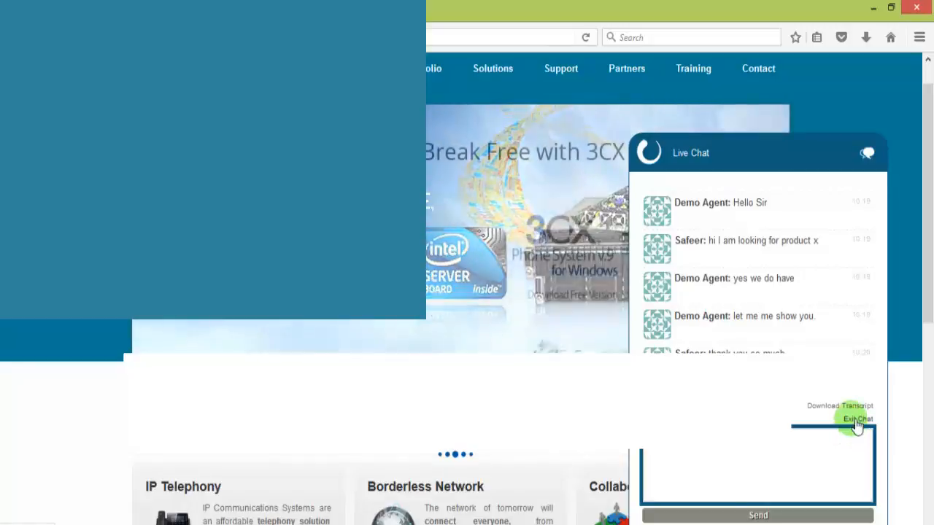
- Exit the live chat as the visitor and submit a Good rating
left_click(855, 419)
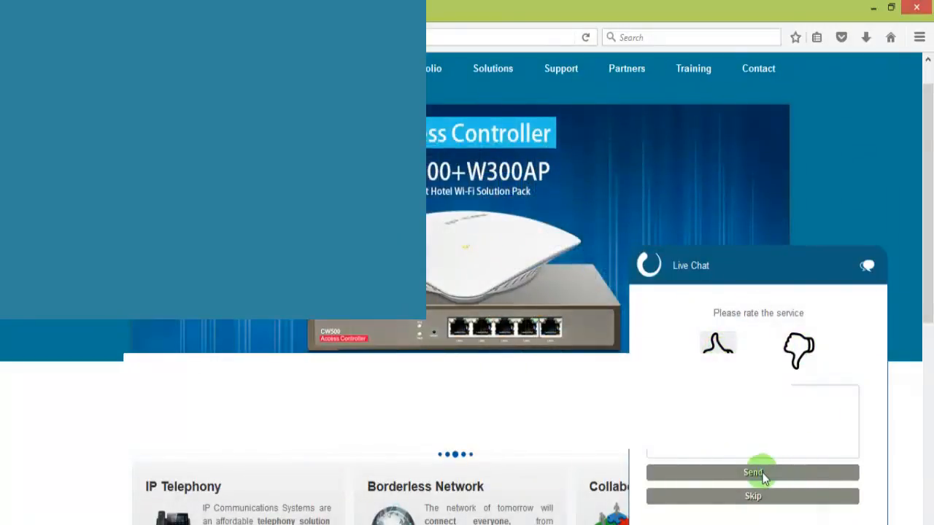
left_click(753, 473)
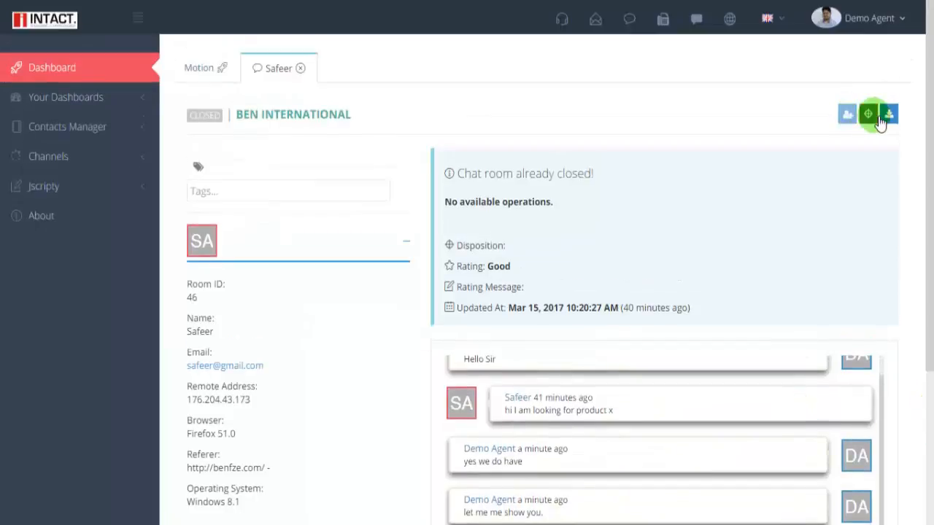
- Assign the Price Inquiry disposition to the closed chat
left_click(868, 114)
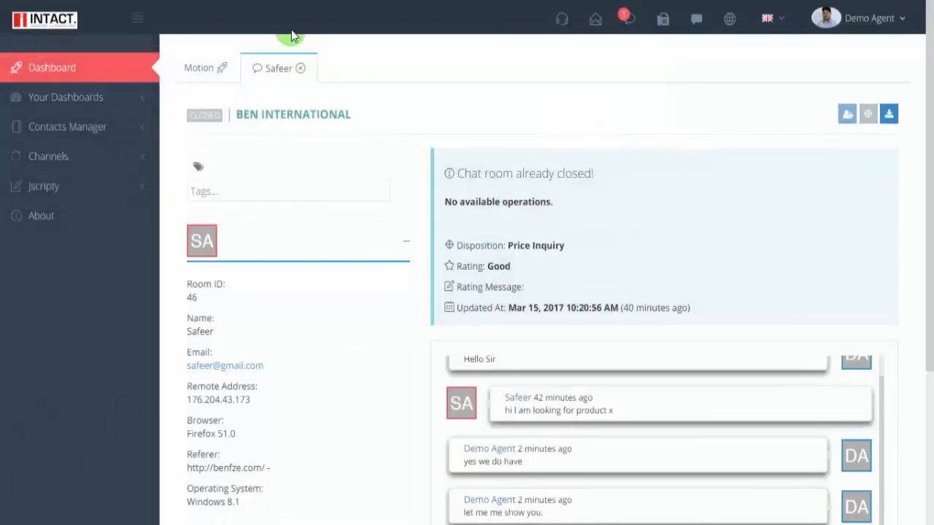
left_click(65, 265)
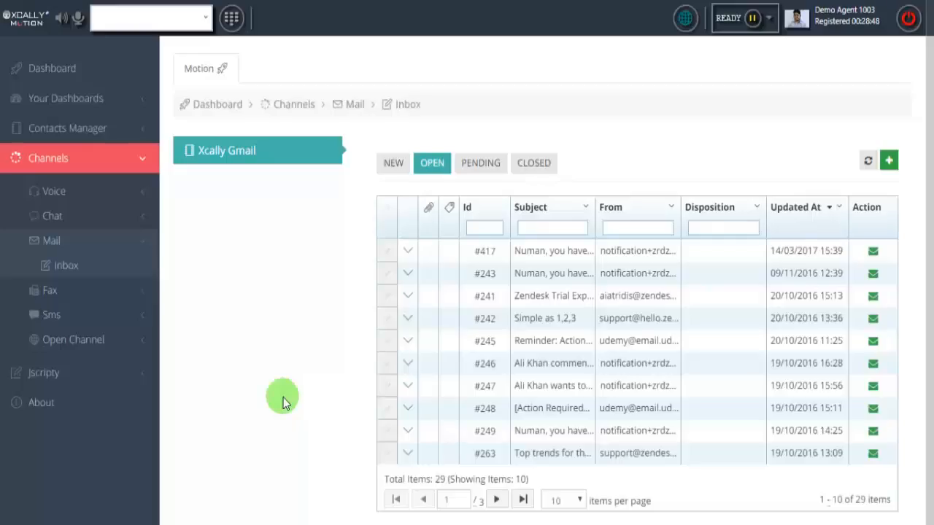
mouse_move(56, 191)
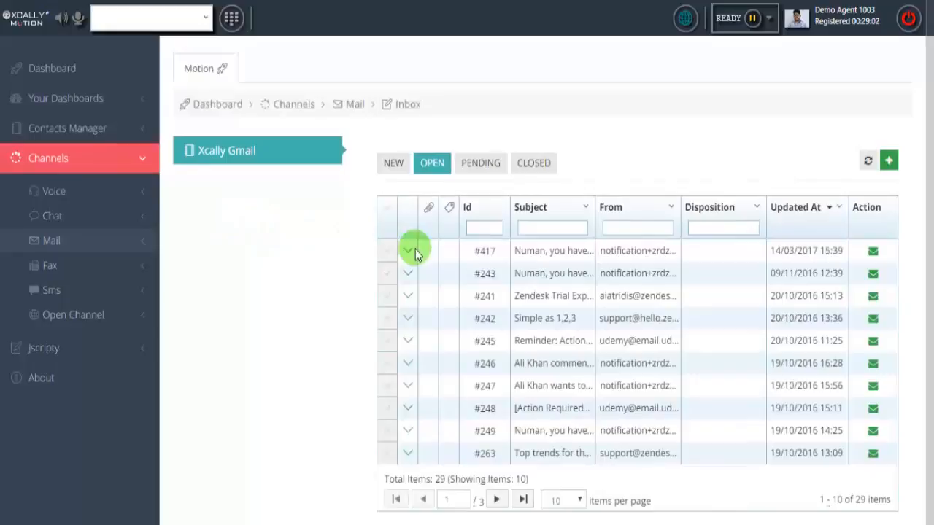
- Open email #417, the Facebook notifications message, from the Xcally Gmail inbox
left_click(386, 251)
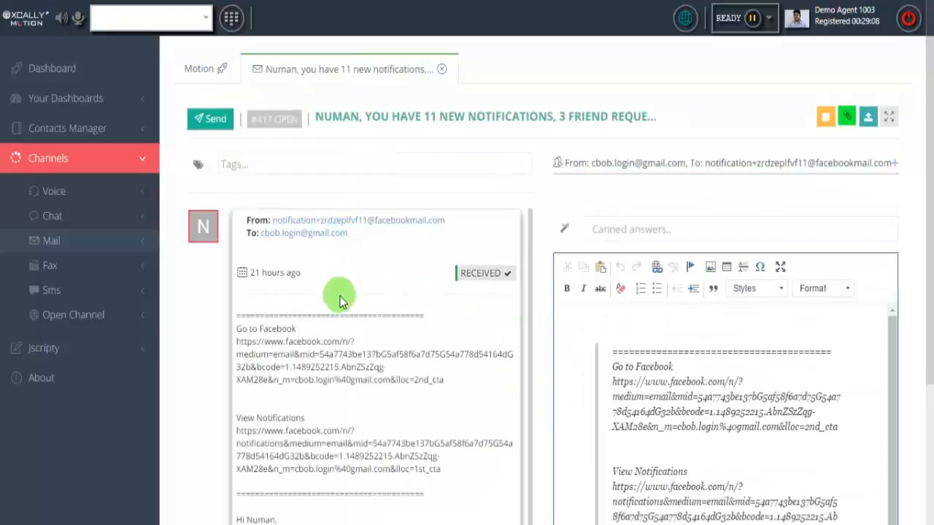
scroll("down", 3)
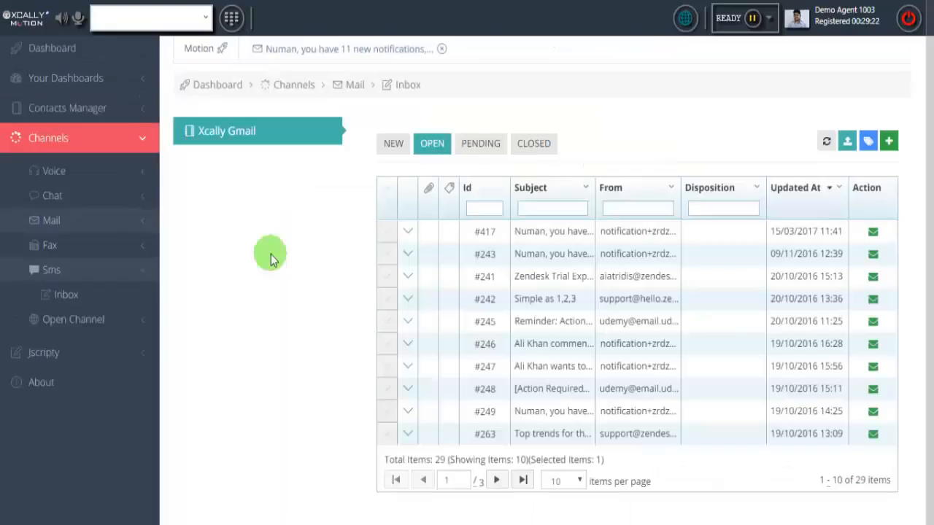
mouse_move(67, 295)
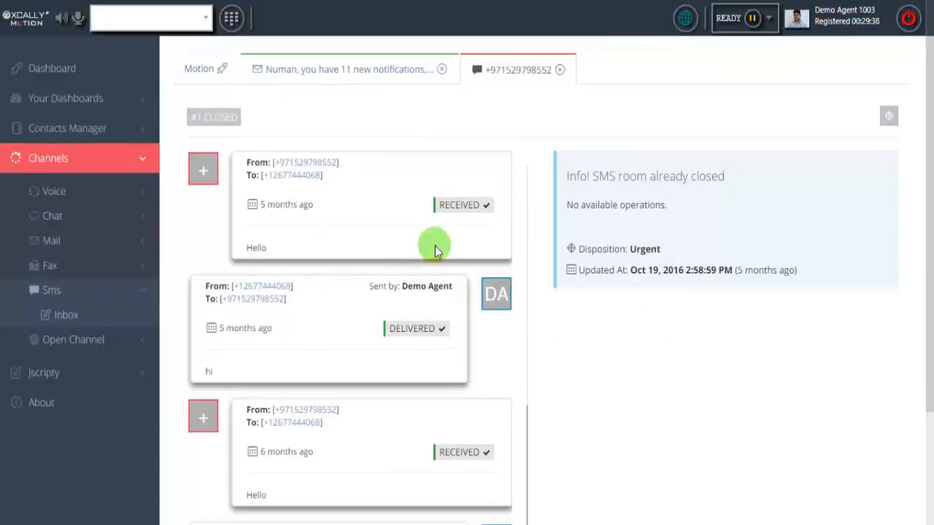
mouse_move(655, 382)
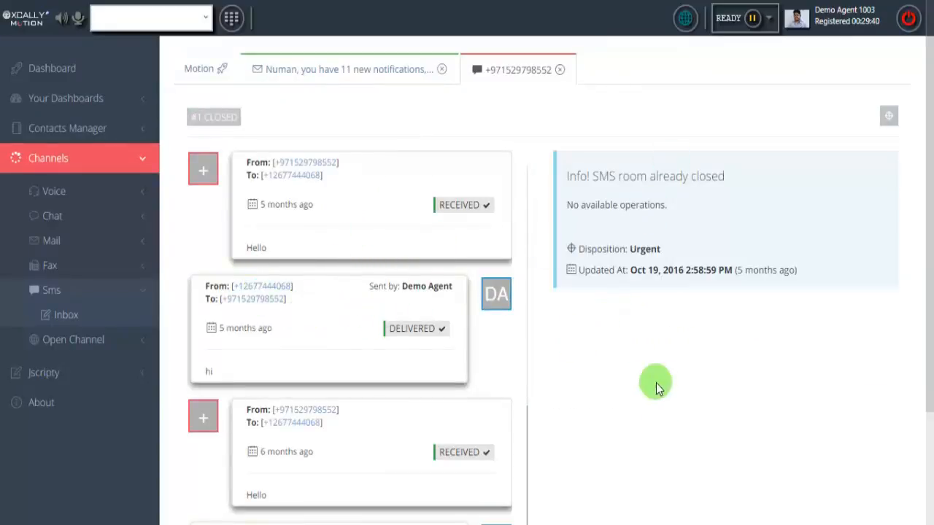
mouse_move(660, 426)
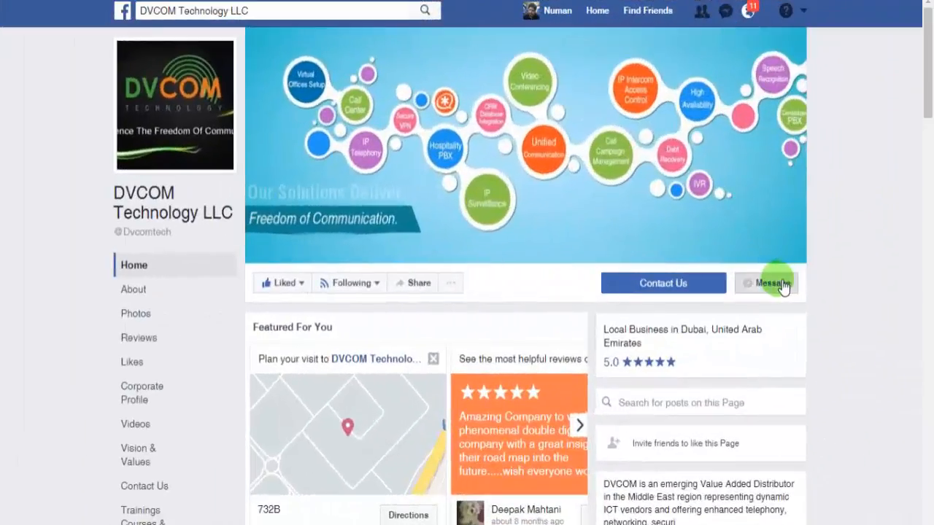
- Start a Facebook message to the DVCOM Technology LLC page
left_click(766, 283)
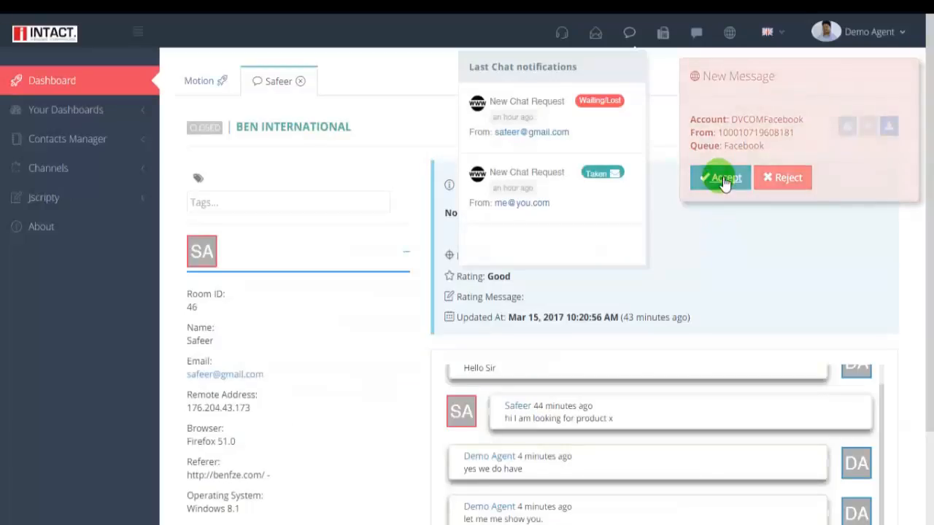
- Accept the incoming Facebook message and reply 'hi How may I help you sir'
left_click(721, 178)
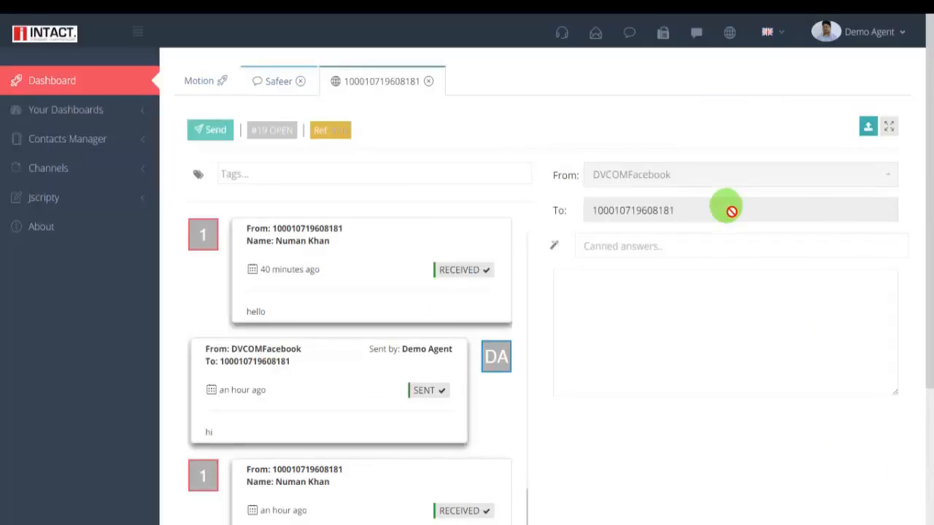
type("hi How may I help you sir")
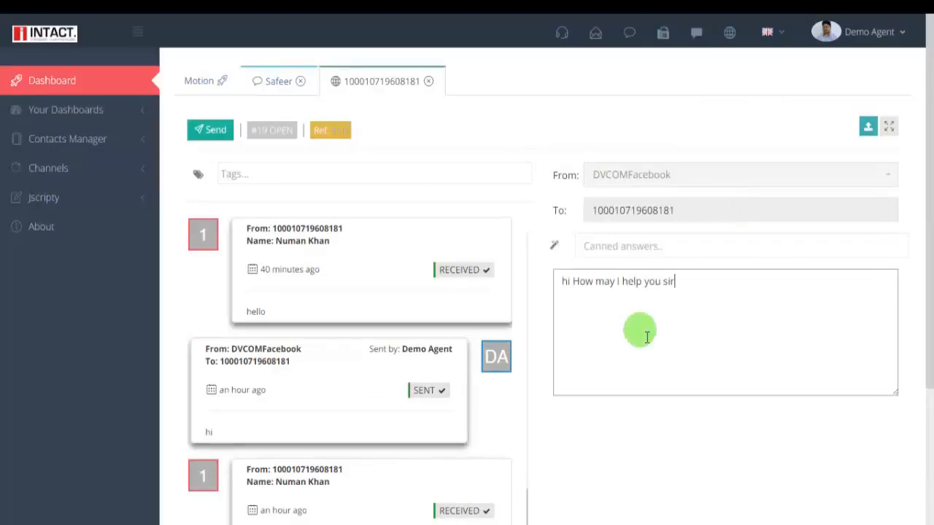
left_click(210, 130)
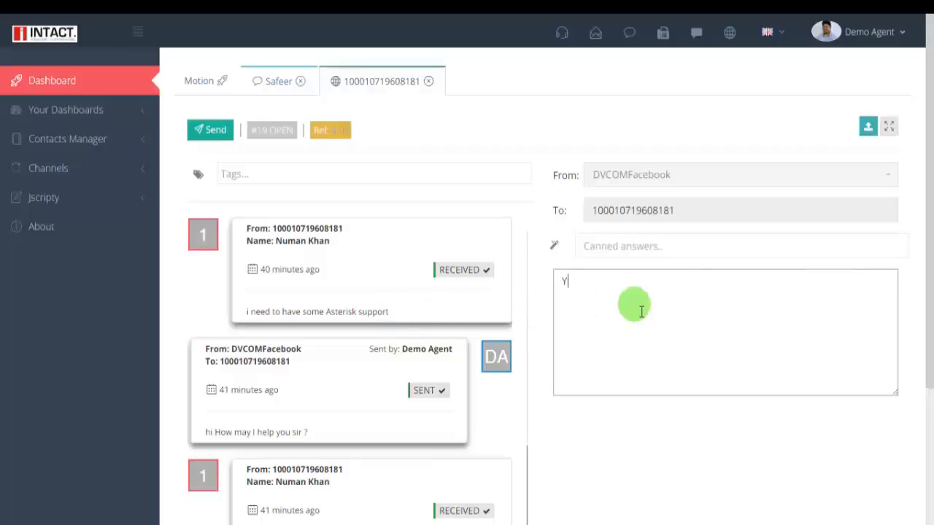
- Send the reply 'Yes We can support you. Can you explain what kind of support do you need'
type("Yes We can support you. Can you please expl")
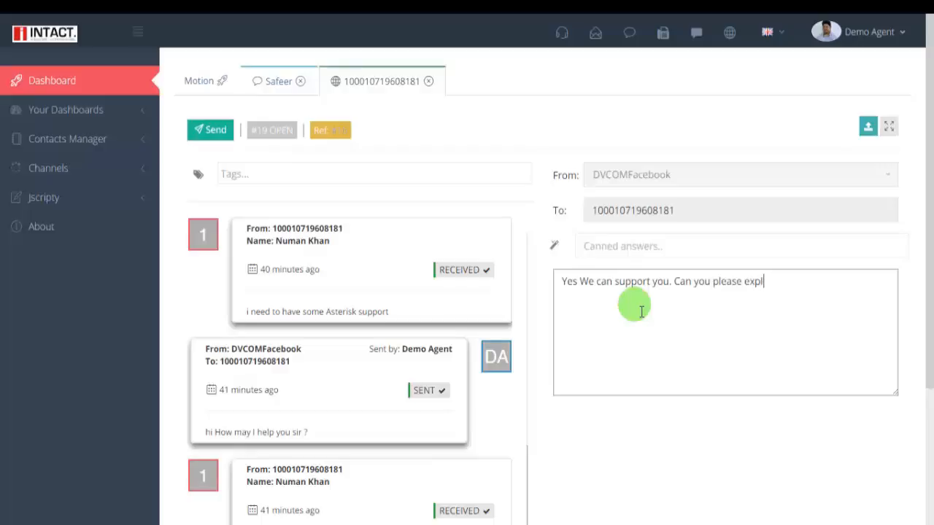
type("ain what is kind of support do")
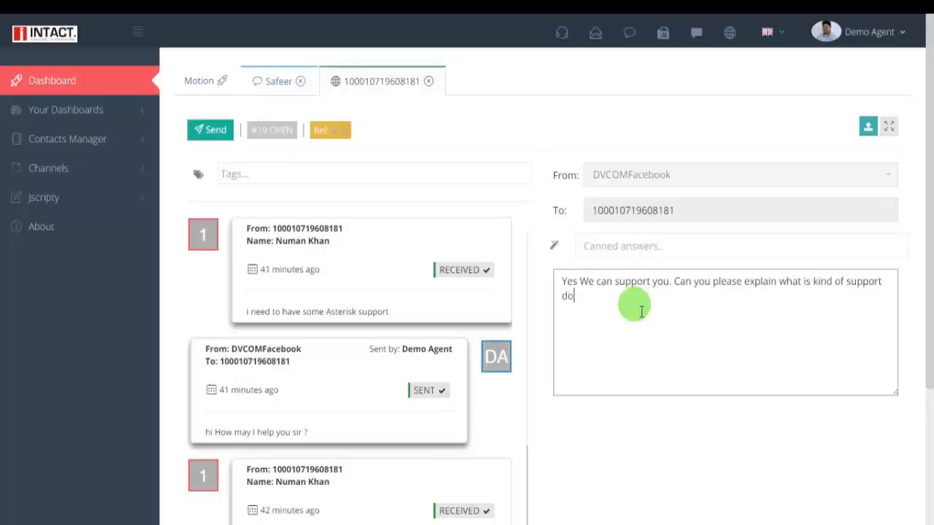
type("you need")
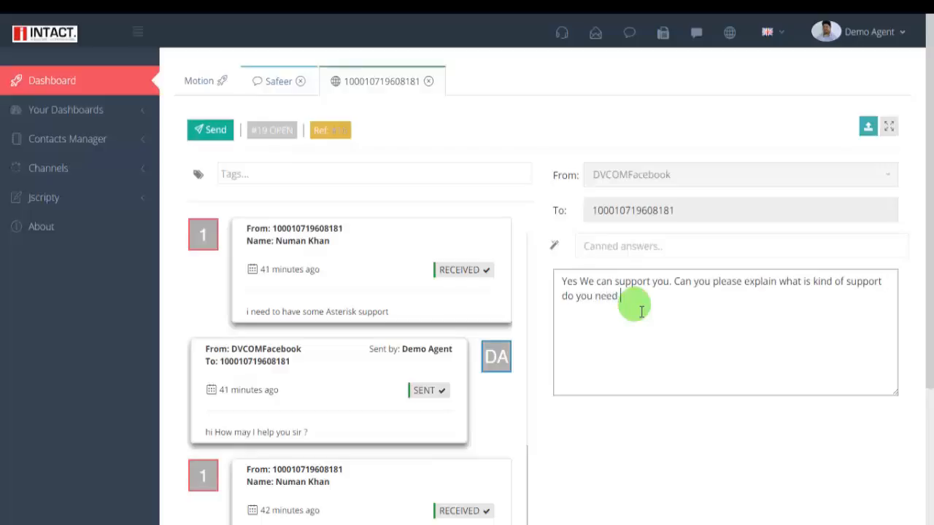
left_click(210, 128)
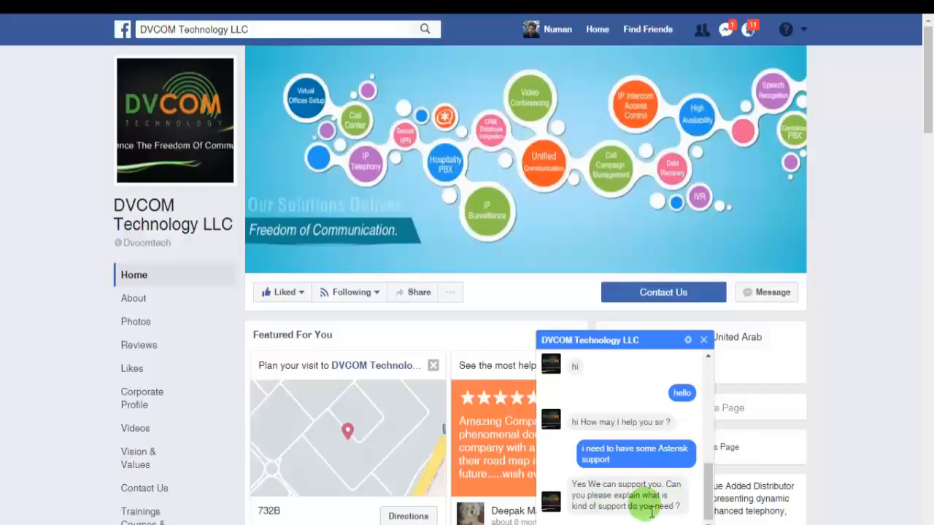
mouse_move(645, 513)
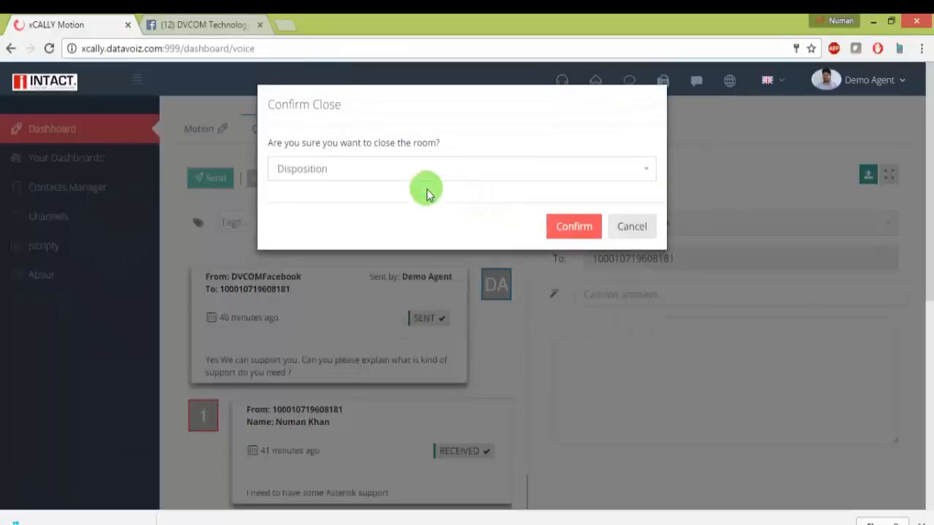
- Choose the New Lead disposition and confirm closing the Facebook conversation
left_click(460, 169)
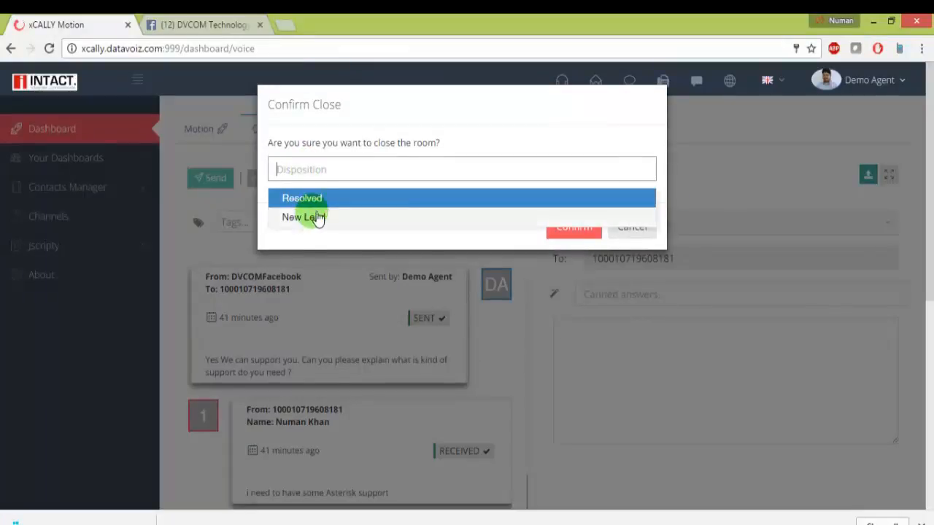
left_click(303, 216)
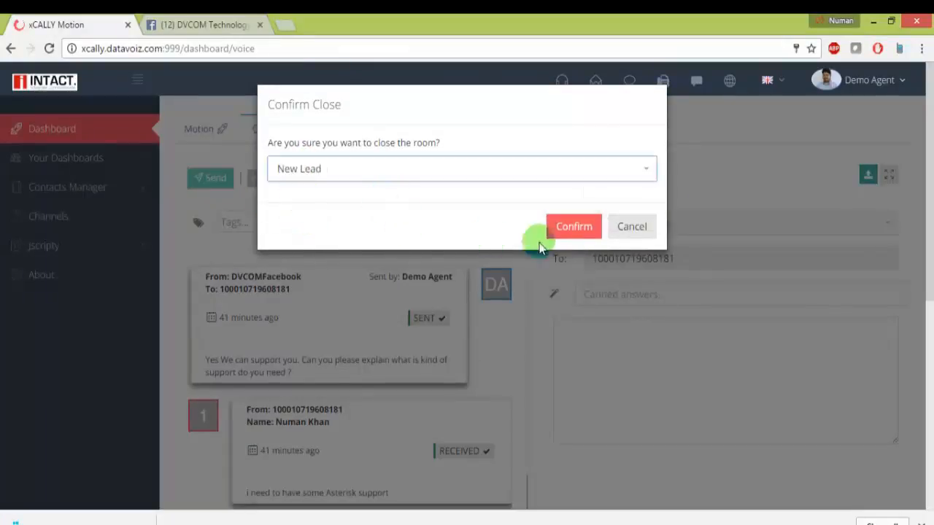
left_click(573, 226)
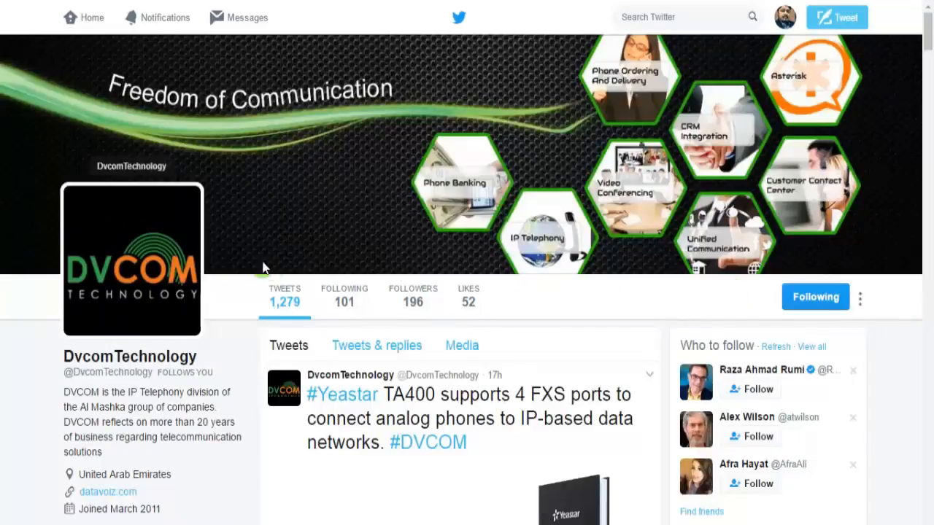
- Send DvcomTechnology a Twitter direct message 'hello' asking the DrayTek router price
scroll("down", 3)
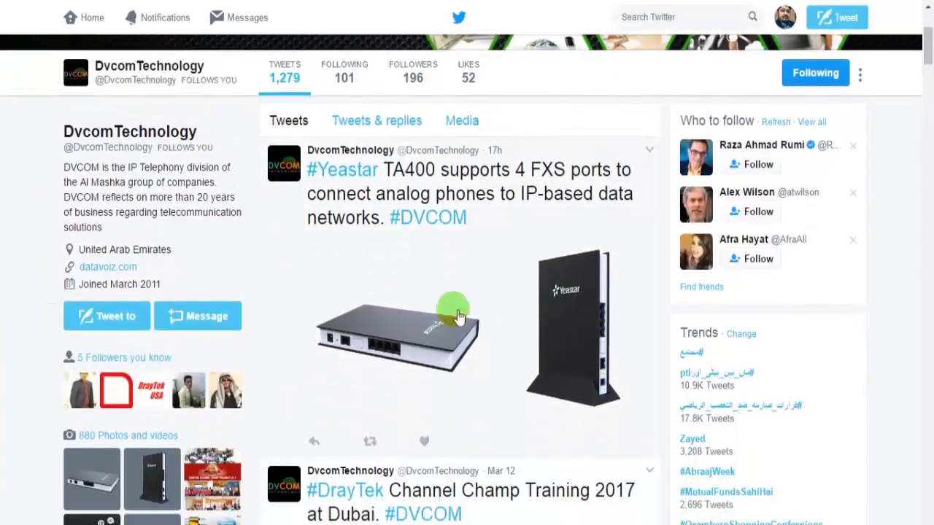
scroll("down", 3)
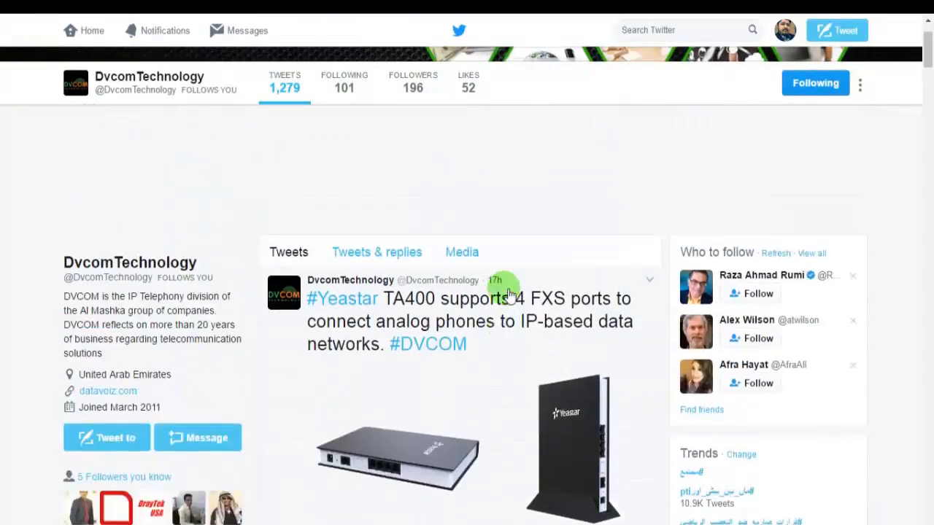
left_click(198, 437)
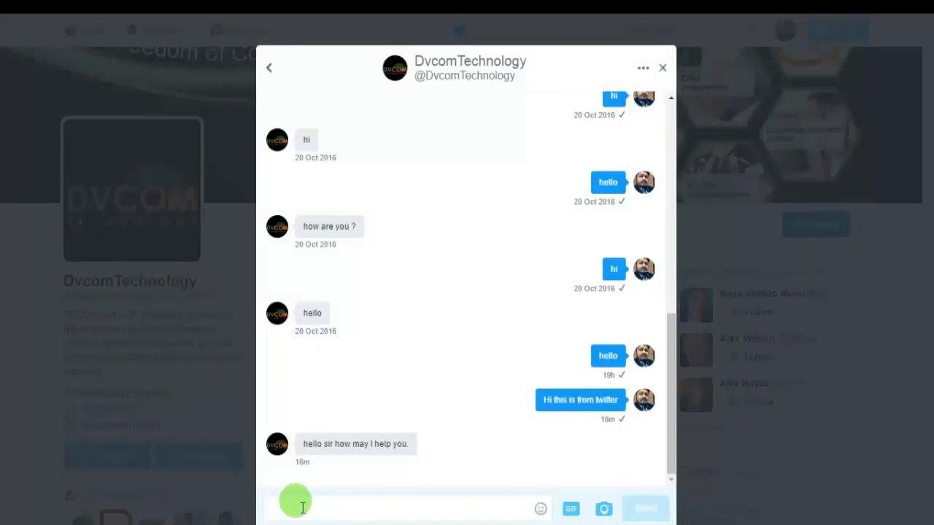
type("hello what is the price of draytek router ?")
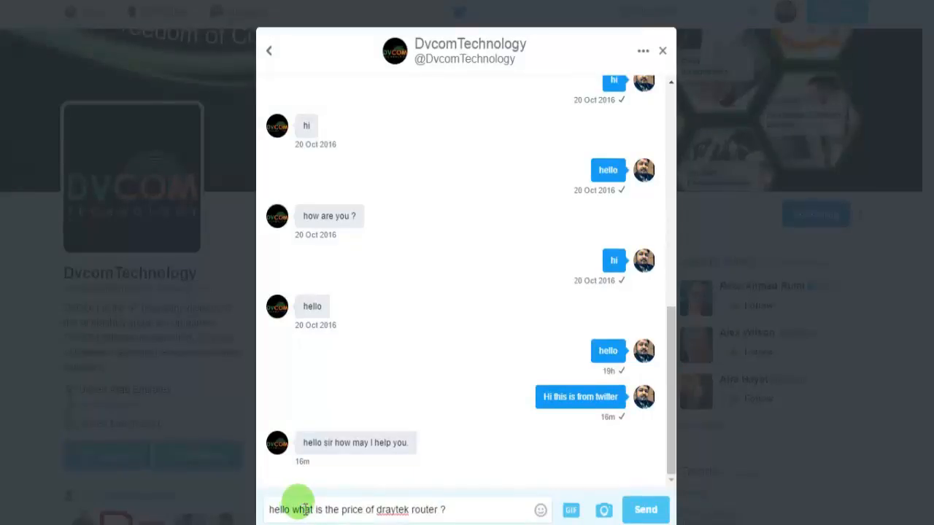
left_click(645, 509)
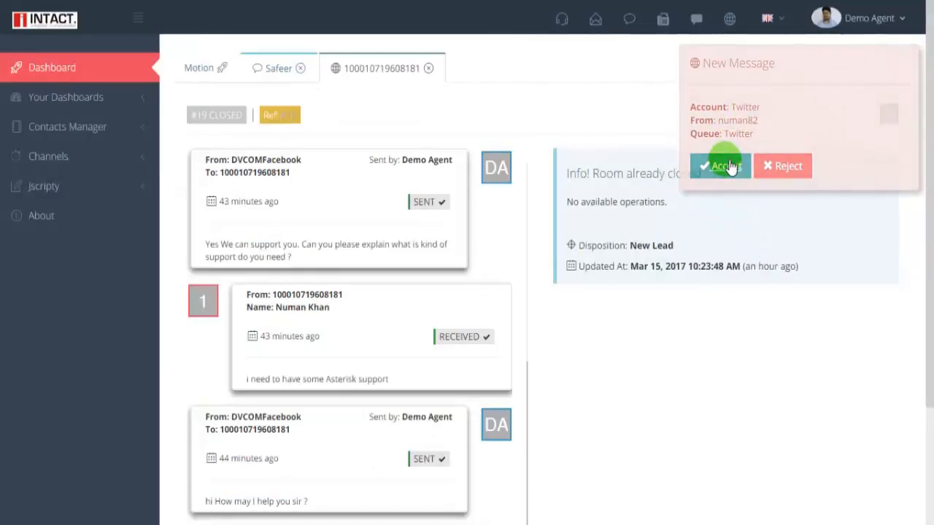
- Accept the Twitter message and reply 'hello sir, Greeting from DVCOM. What router model do you need ?'
left_click(719, 166)
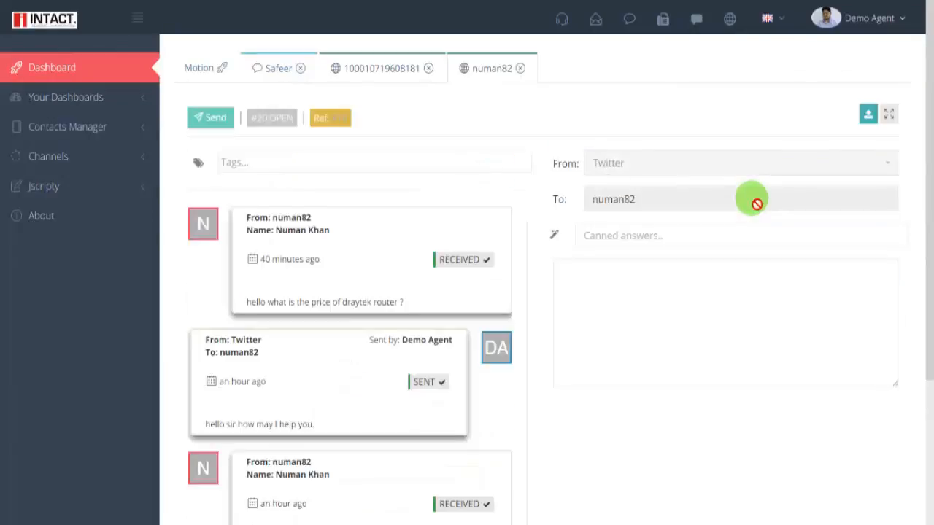
mouse_move(496, 338)
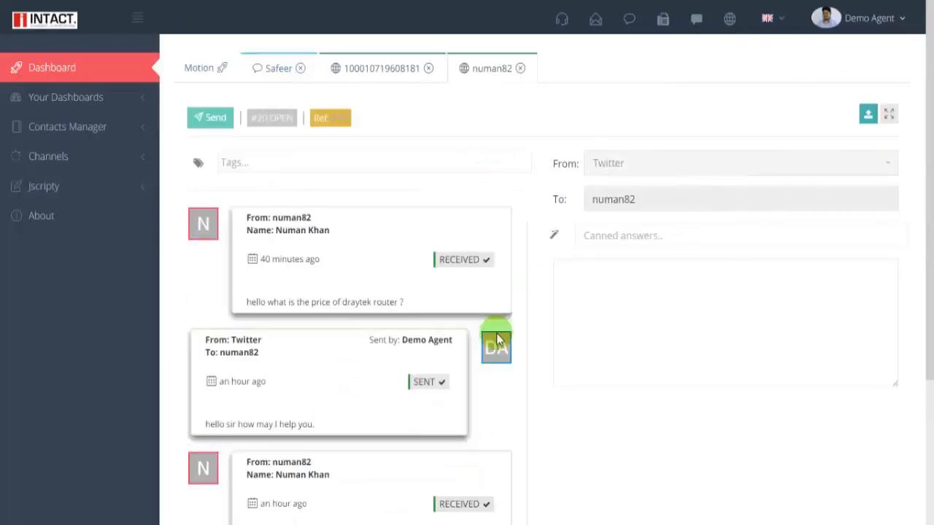
type("hello sir, Greeting from DVCOM.")
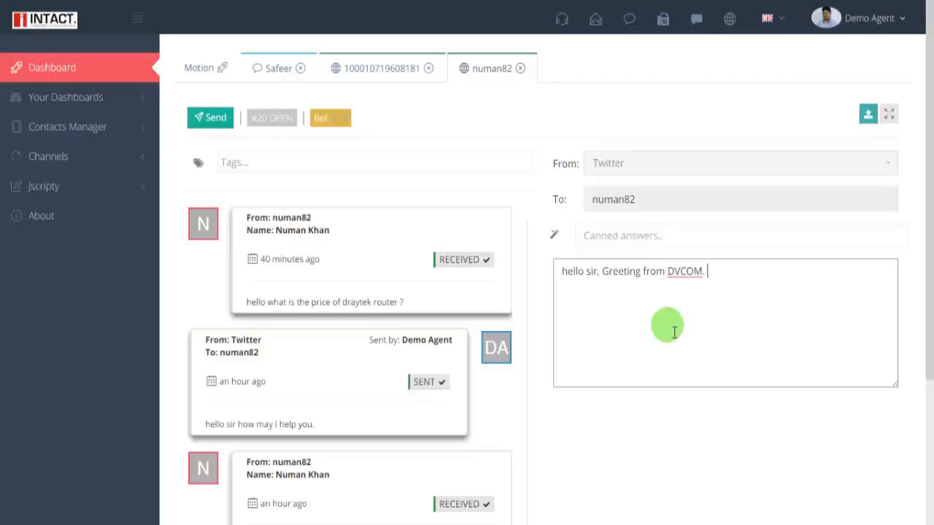
type("What route")
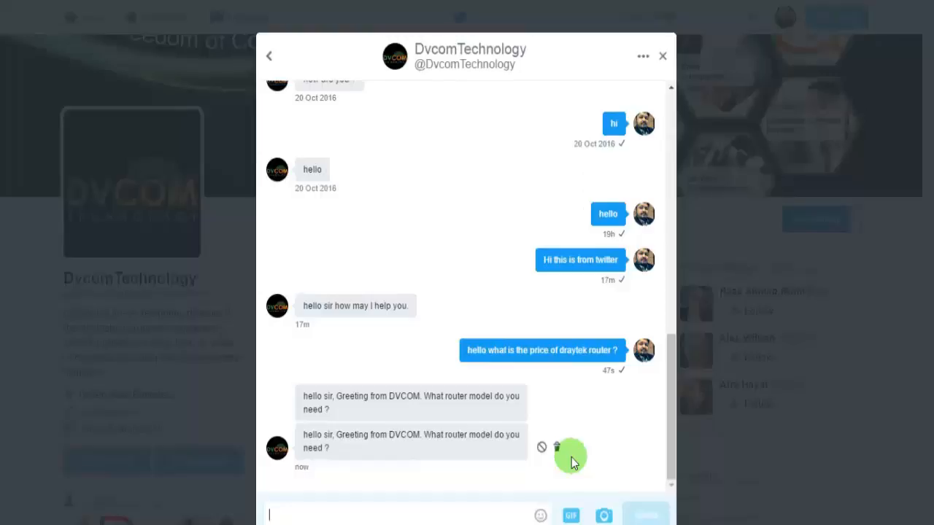
- Answer in Twitter that the needed model is 'dryatek 3900', then return to the Xcally reply box
type("dryatek 399")
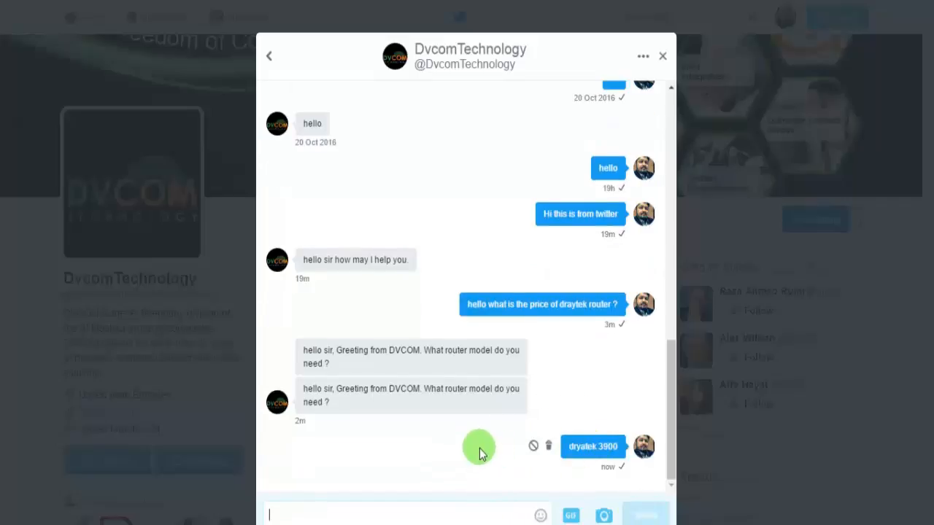
left_click(662, 56)
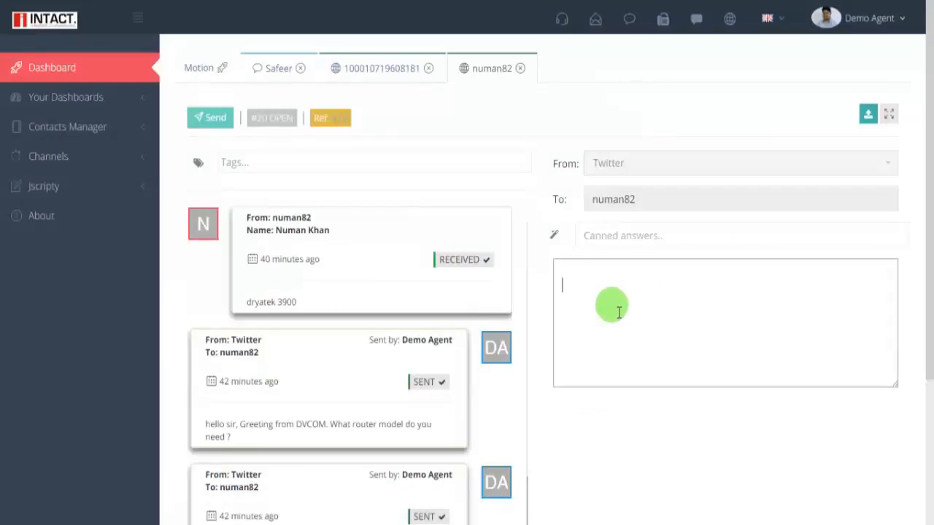
- Send the Twitter customer the reply 'Yes its available in stock.'
type("Yes its available in st")
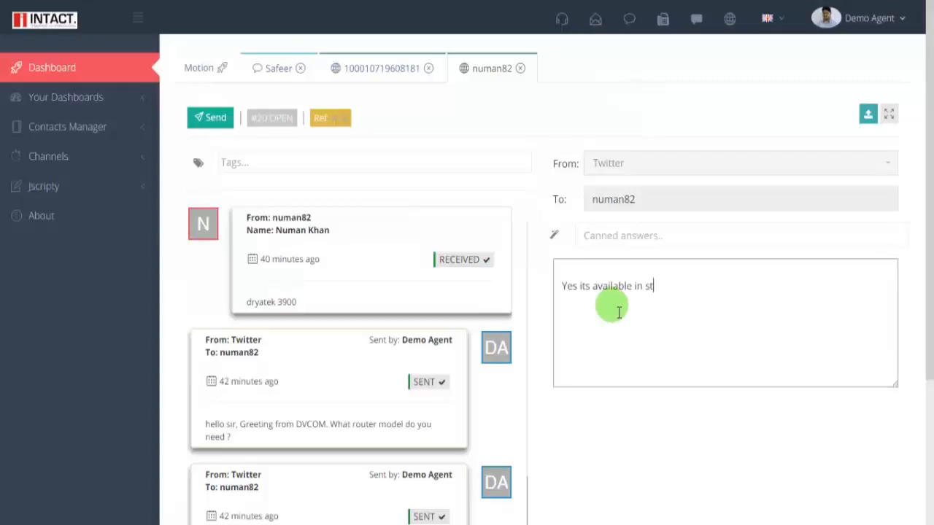
type("ock.")
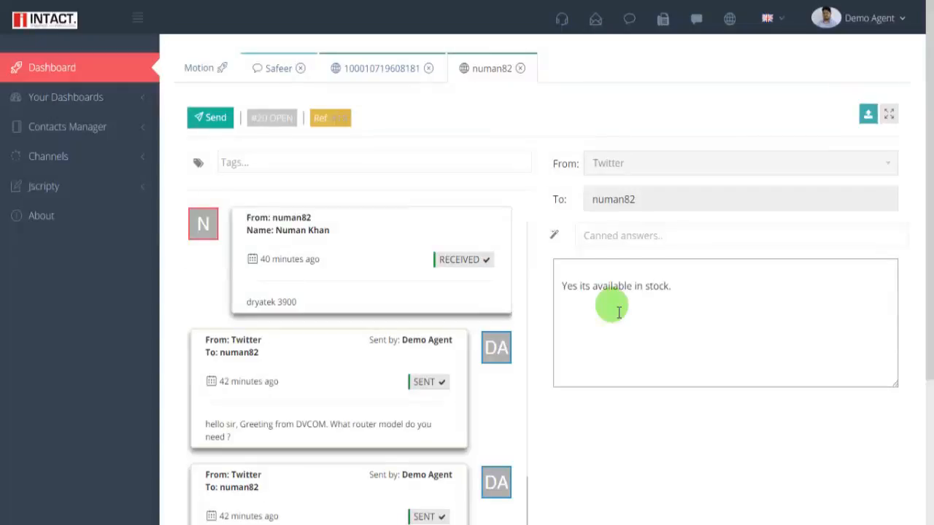
left_click(210, 117)
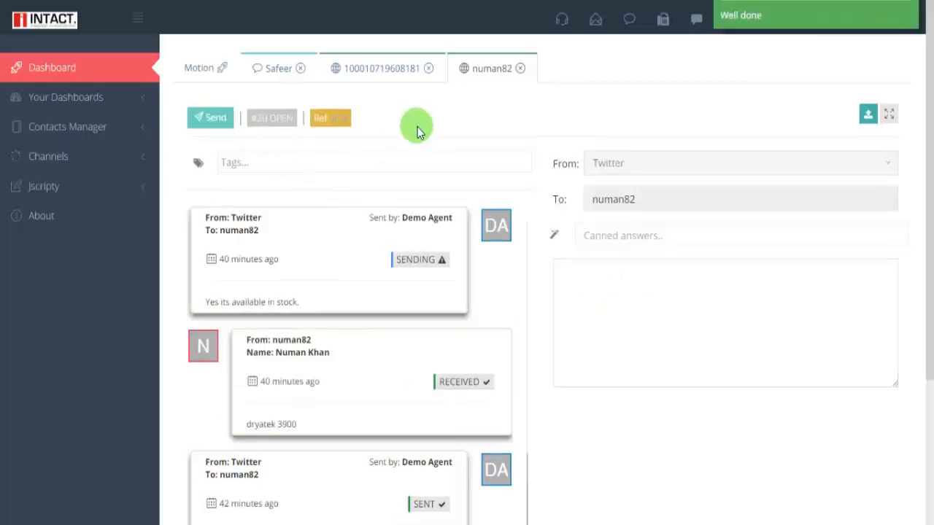